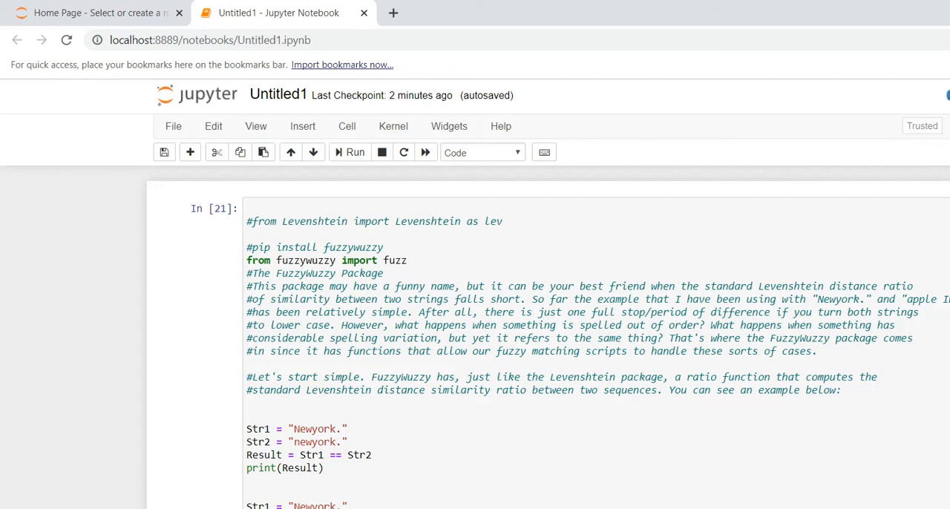
# Position the edit point on the third example's Str1 line to change it to "New york,USA."
pyautogui.click(323, 468)
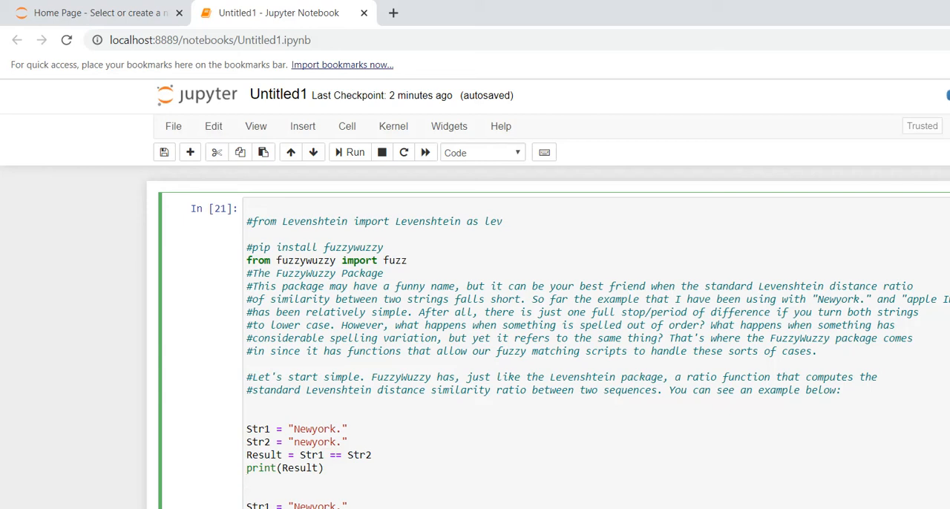
pyautogui.click(247, 427)
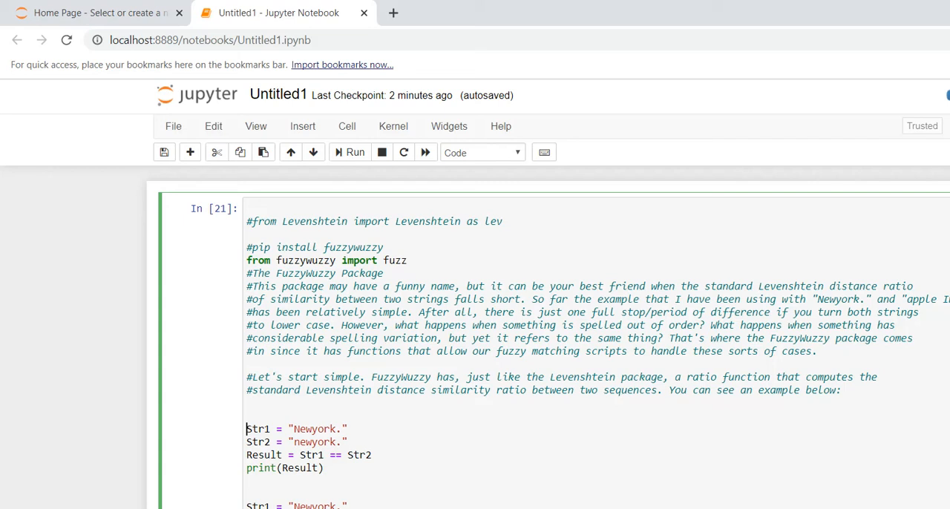
pyautogui.click(247, 429)
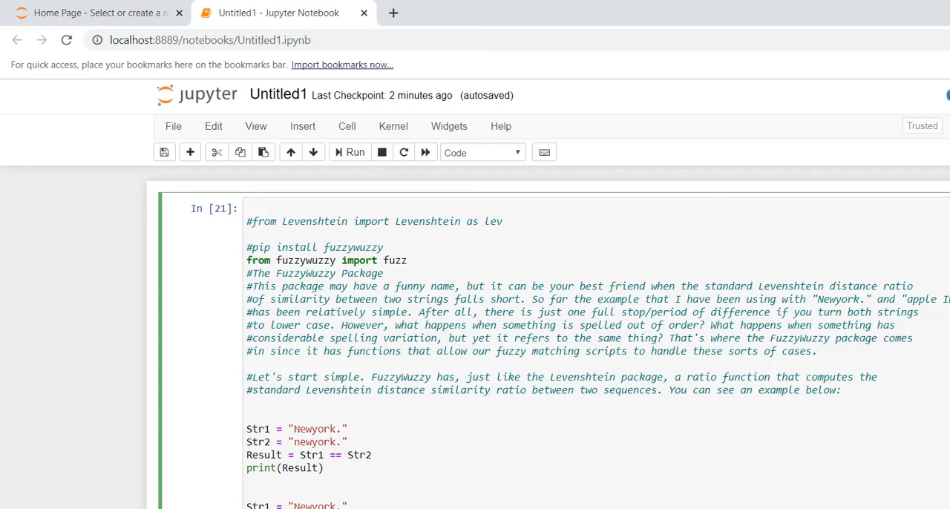
pyautogui.moveTo(349, 152)
pyautogui.write('Str2 = "newyork,usa"')
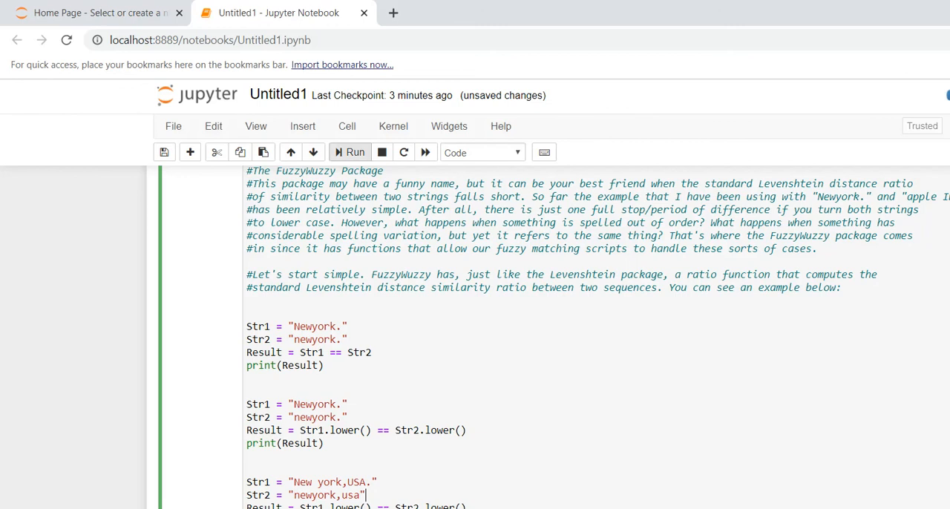
# Re-run the cell with the lowercase comparison of "New york,USA." and "newyork,usa"
pyautogui.scroll(-3)
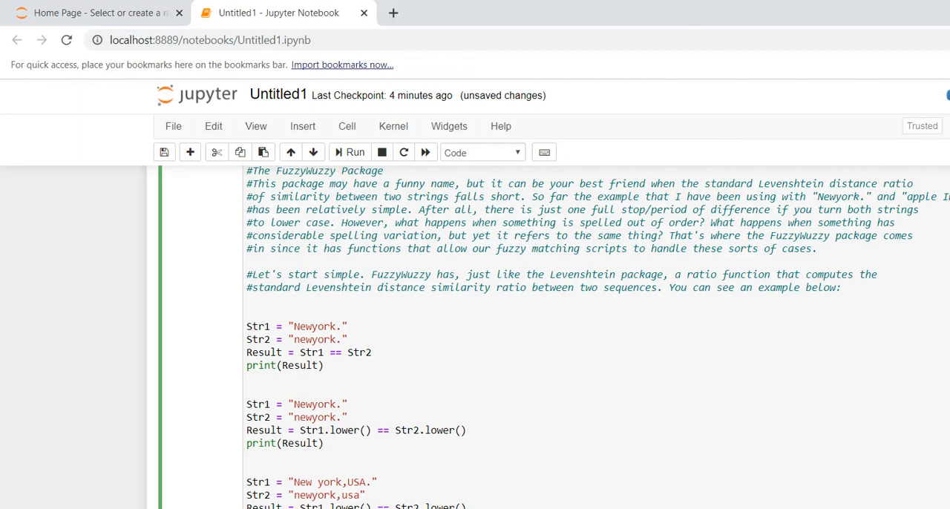
pyautogui.click(311, 496)
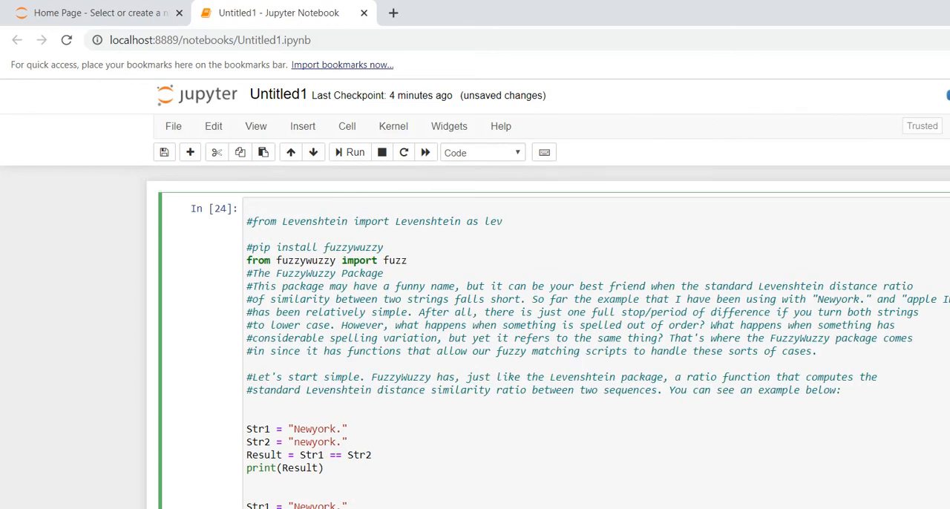
# Insert a blank line after 'from fuzzywuzzy import fuzz' before the package notes
pyautogui.click(252, 221)
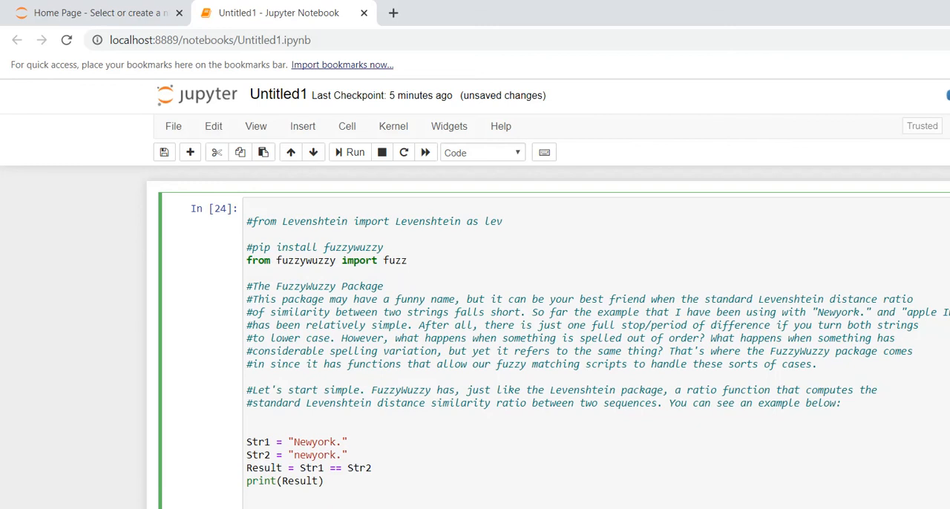
pyautogui.doubleClick(306, 260)
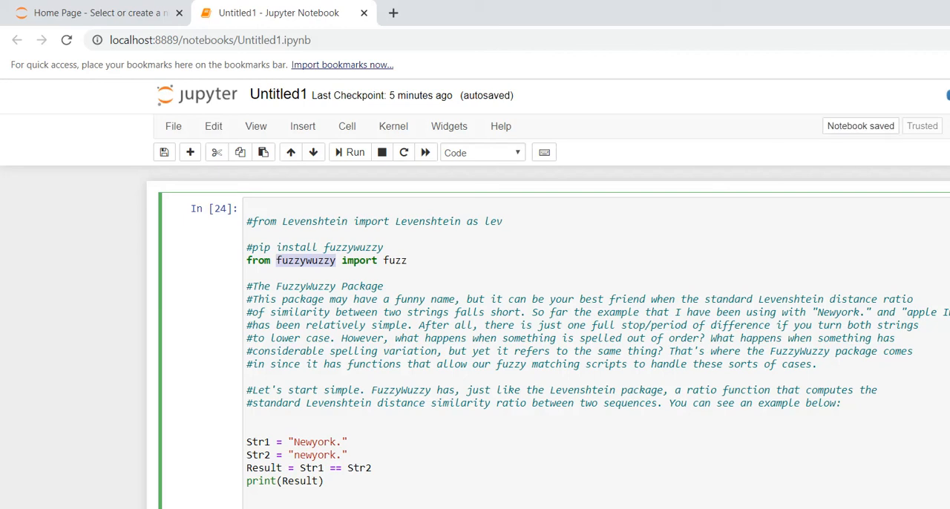
pyautogui.click(407, 259)
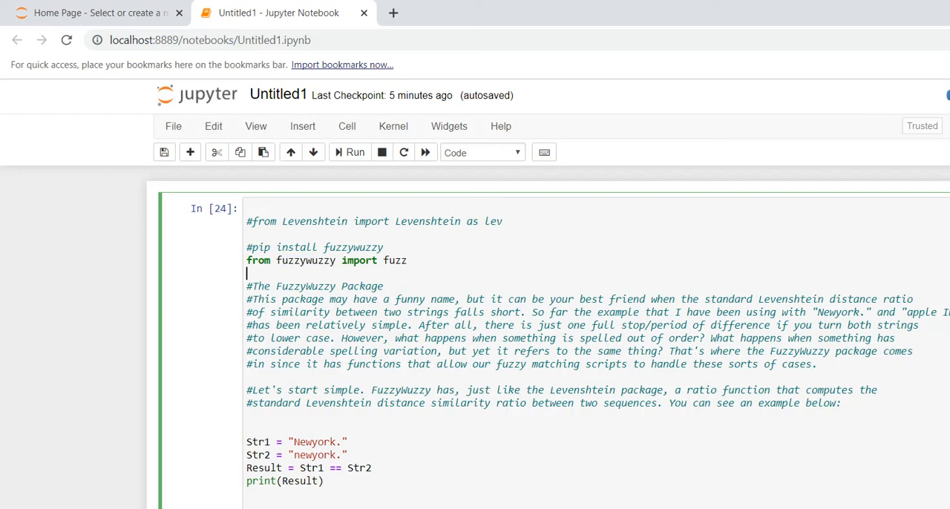
pyautogui.click(277, 95)
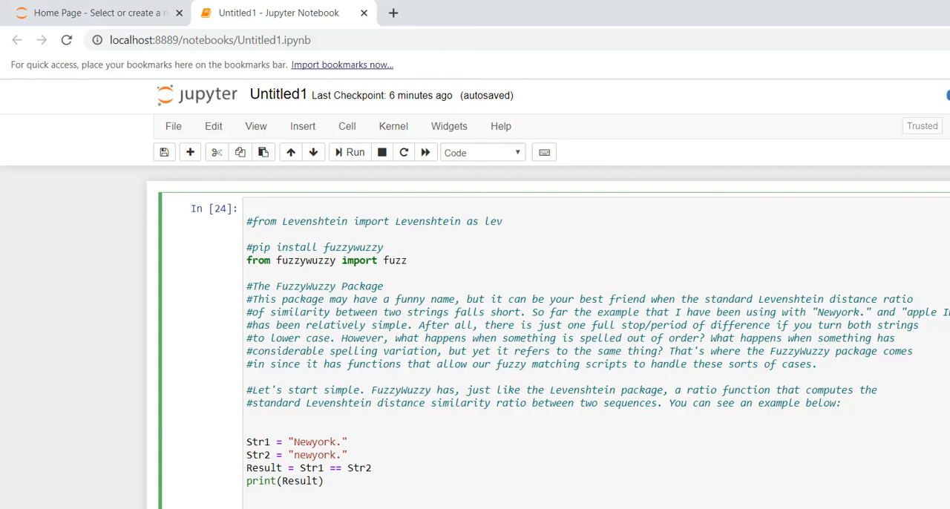
pyautogui.click(247, 273)
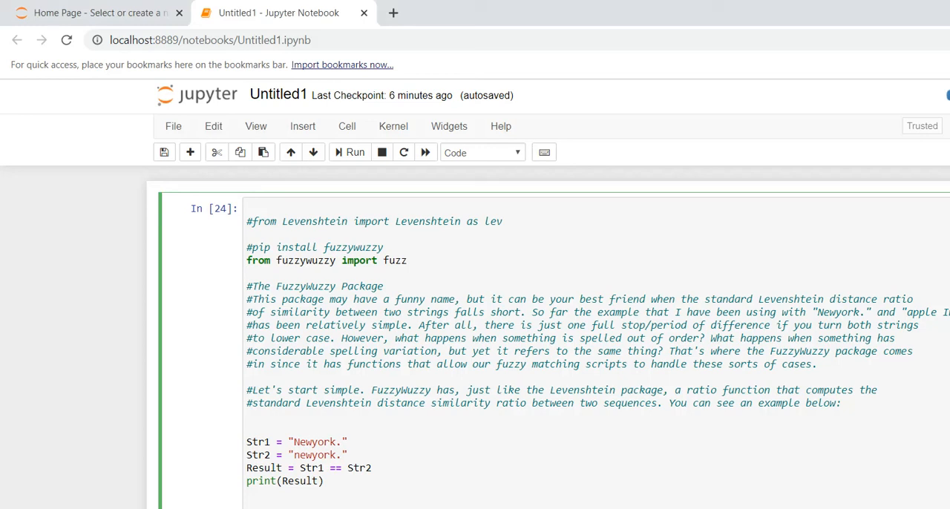
pyautogui.click(246, 273)
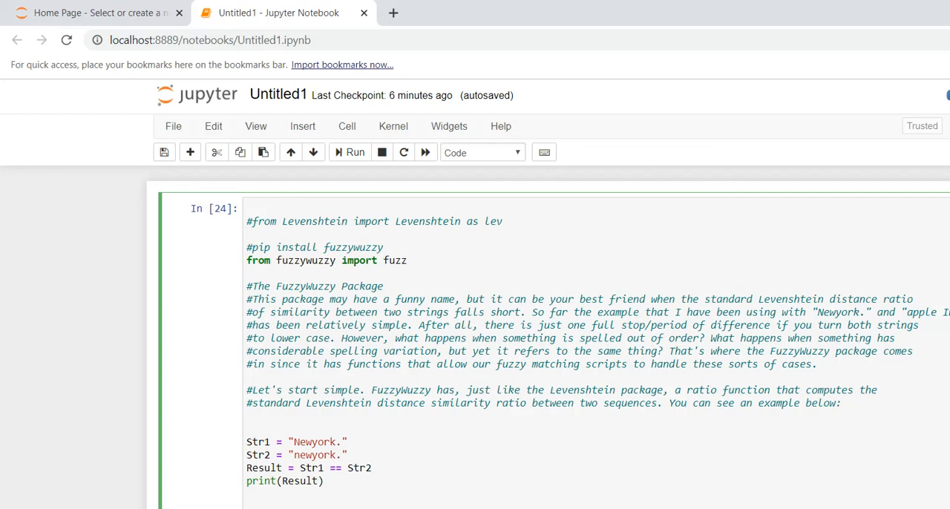
pyautogui.click(246, 416)
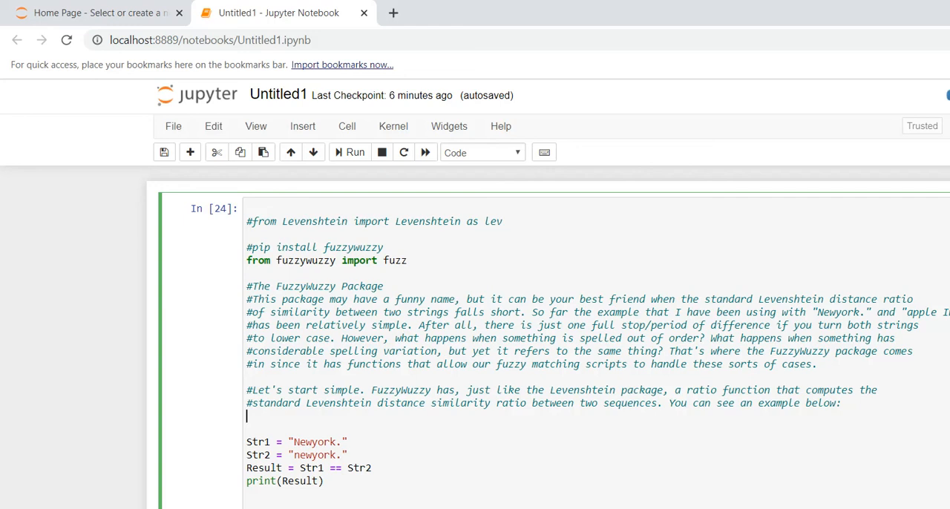
pyautogui.click(247, 312)
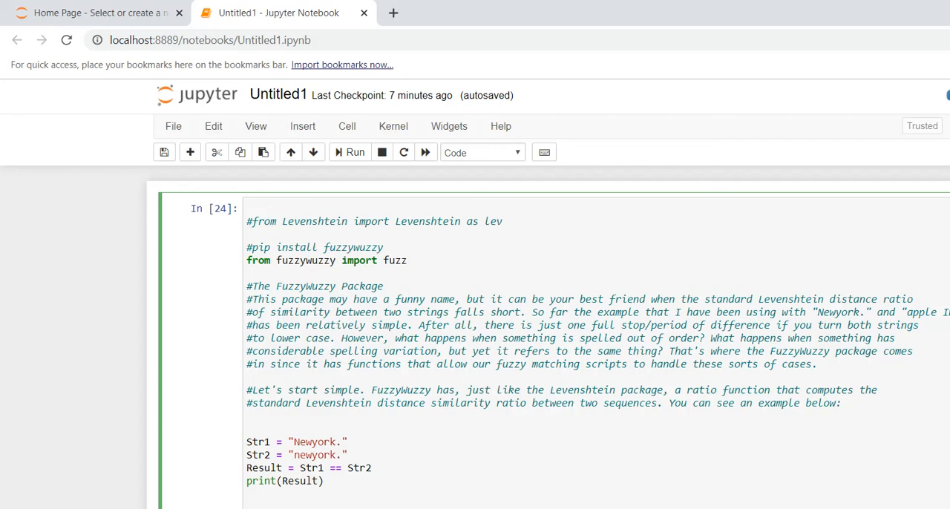
pyautogui.click(248, 311)
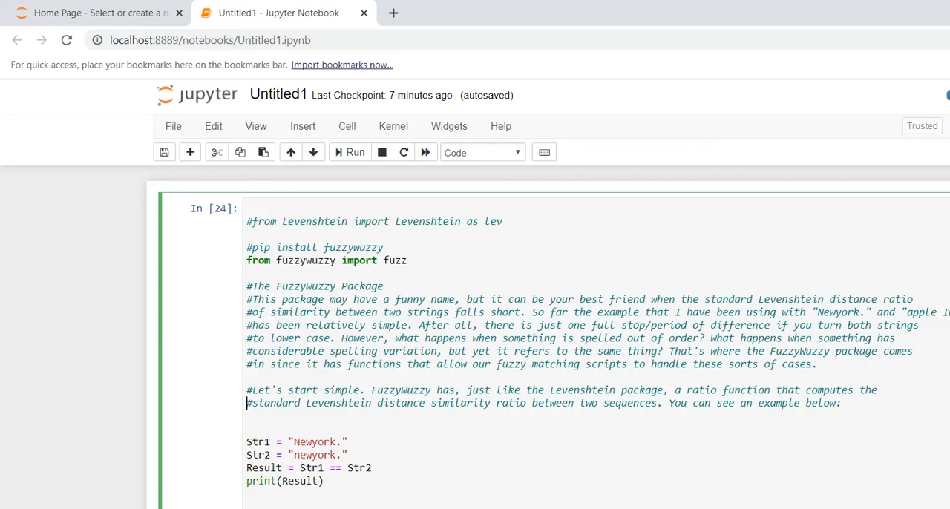
pyautogui.scroll(-3)
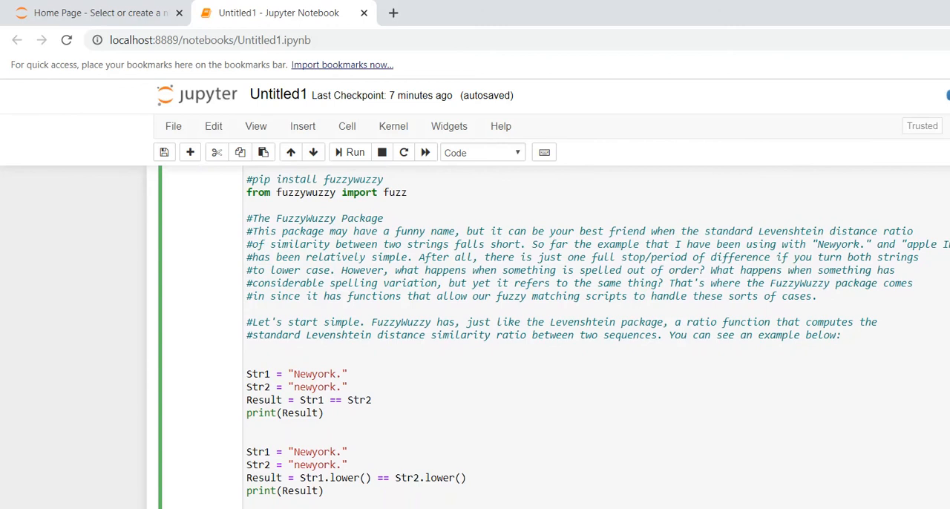
pyautogui.scroll(-3)
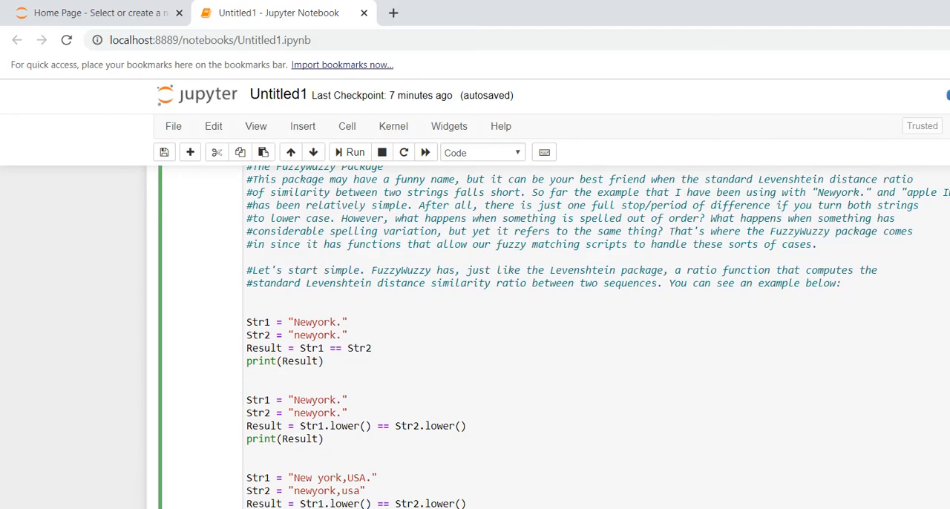
pyautogui.click(247, 386)
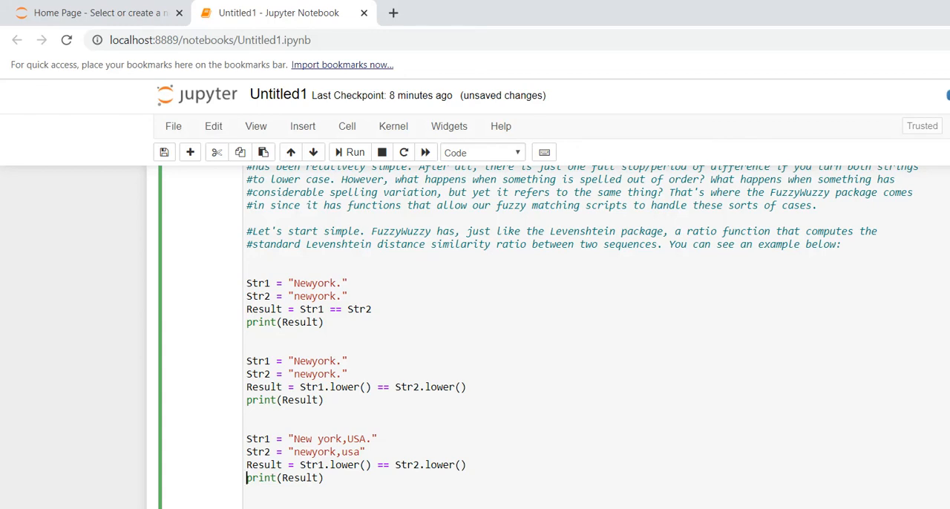
pyautogui.scroll(3)
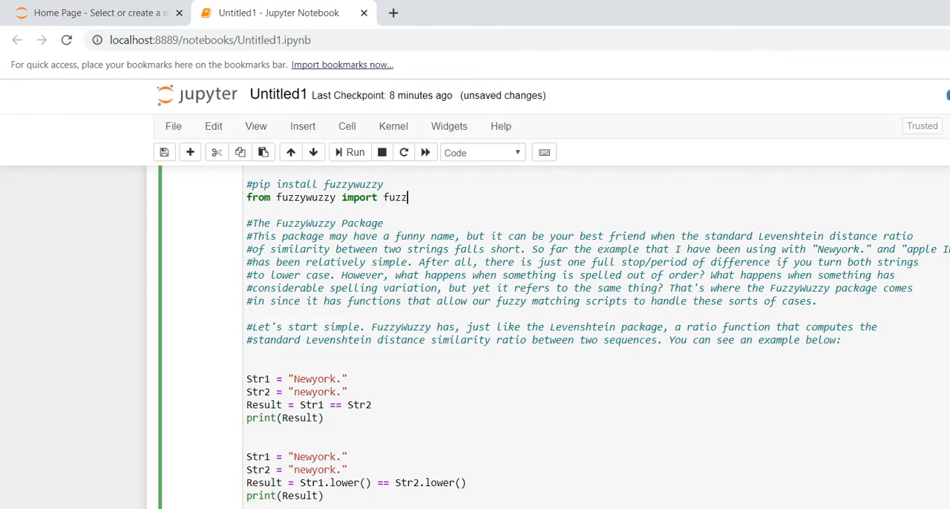
pyautogui.write('frp,')
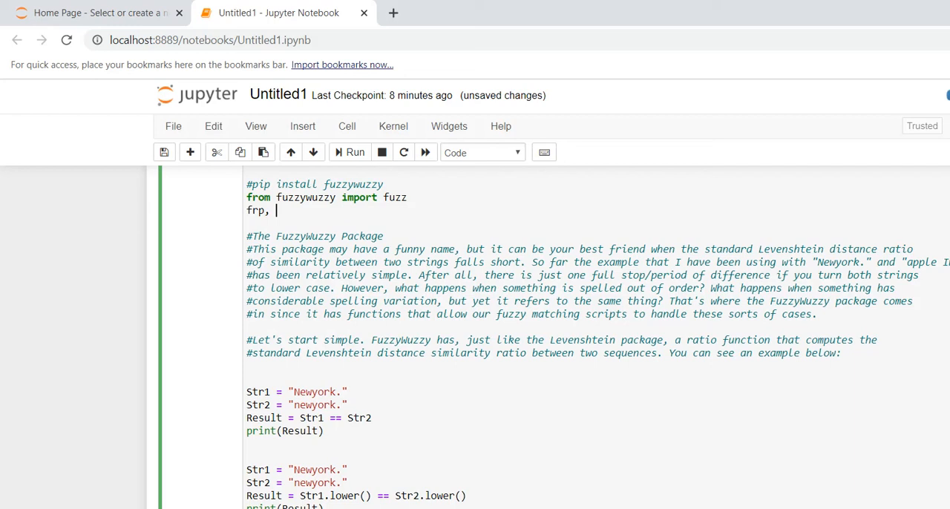
pyautogui.press('backspace')
pyautogui.write('om fu')
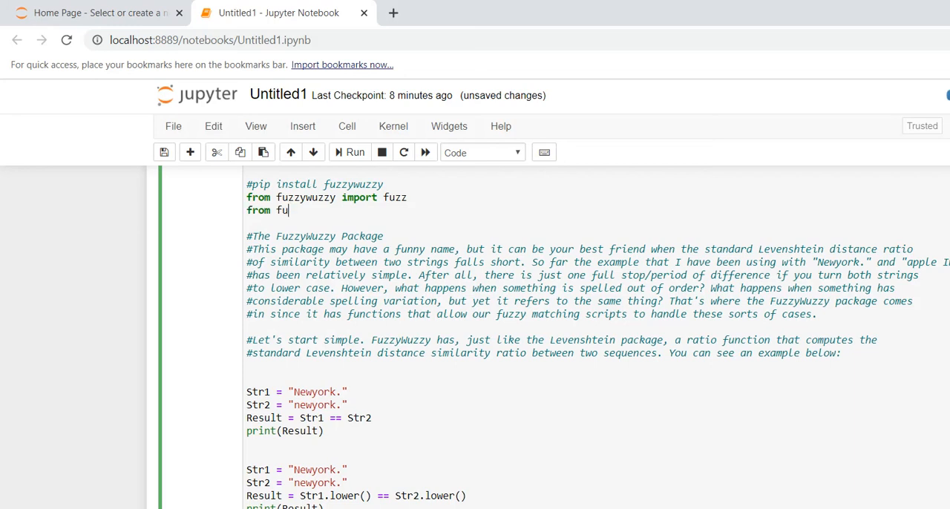
pyautogui.write('zzywuzzy')
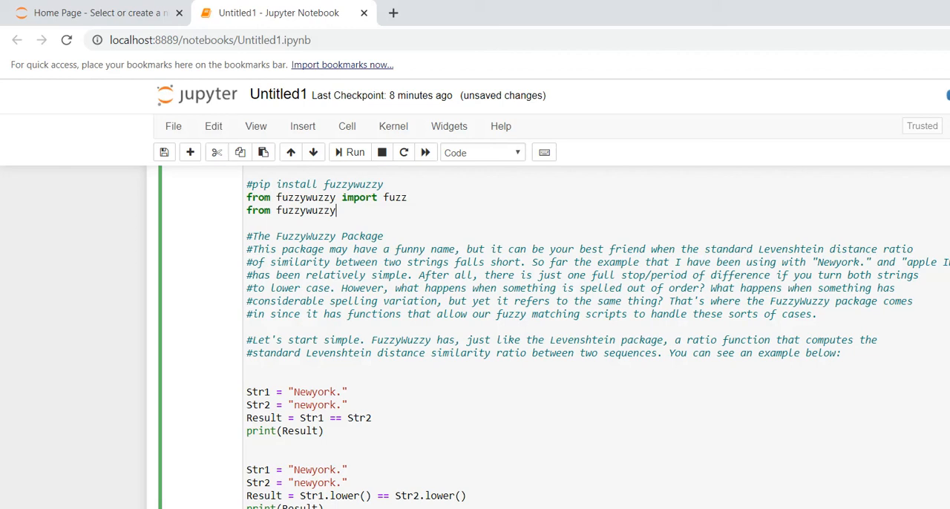
pyautogui.write('import fuzz')
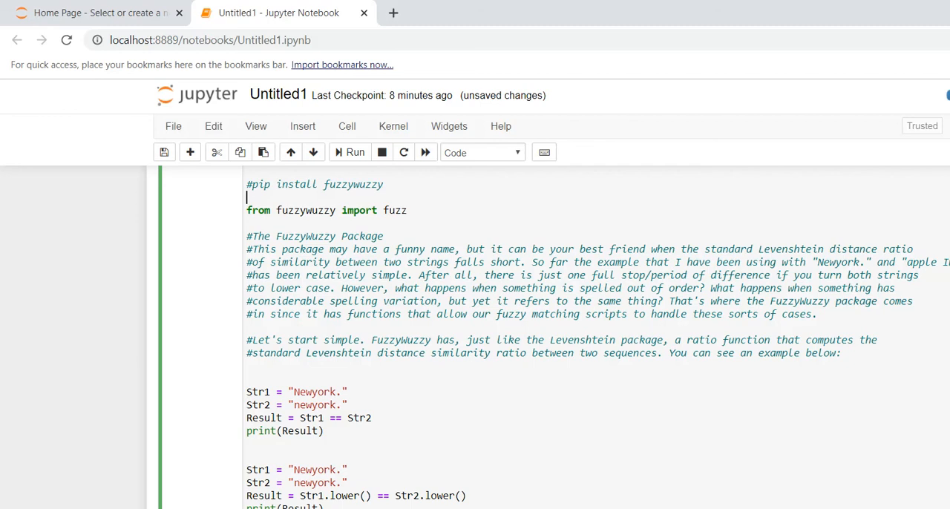
# Extend the fuzz.ratio strings to "Newyork,usa" and "new york,USA"
pyautogui.scroll(-3)
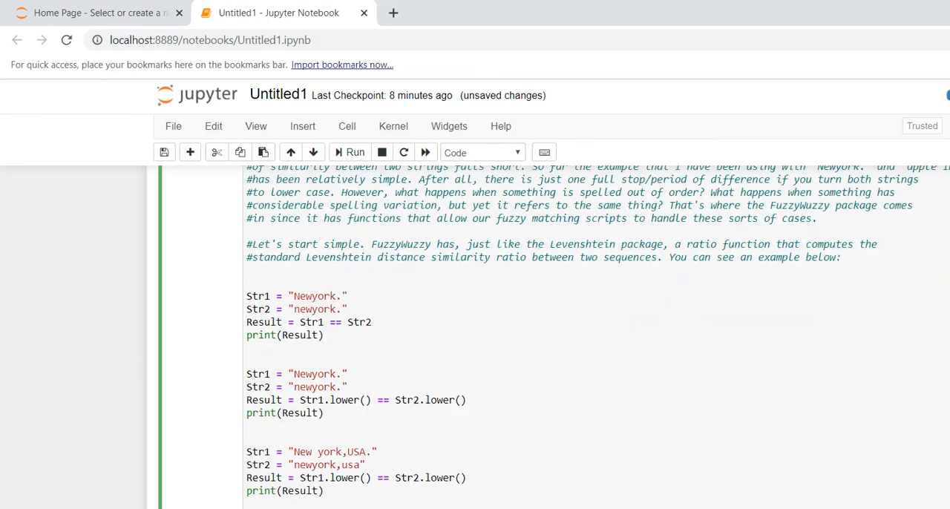
pyautogui.scroll(-3)
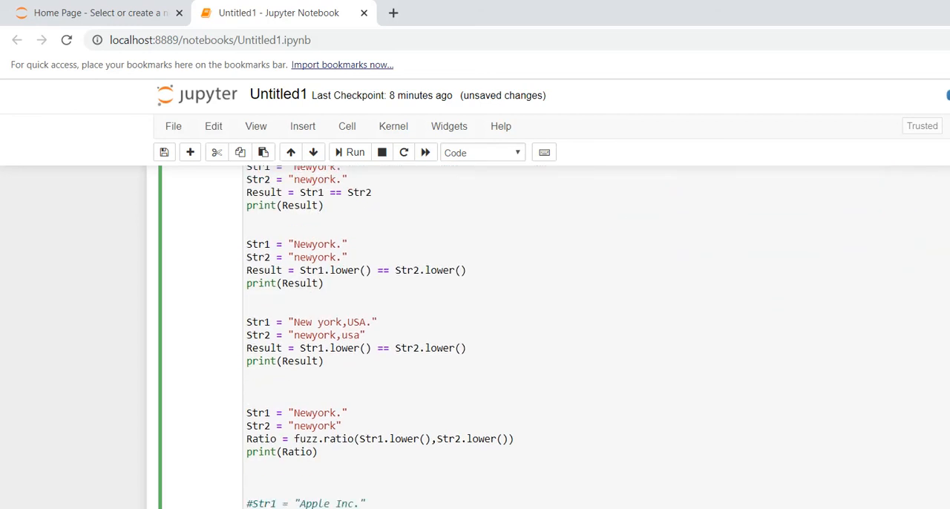
pyautogui.click(246, 413)
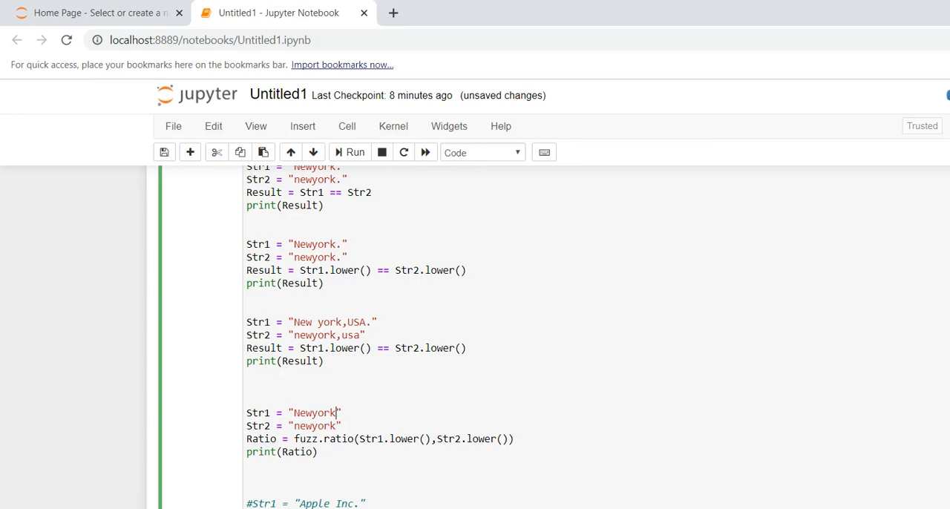
pyautogui.write(',usa')
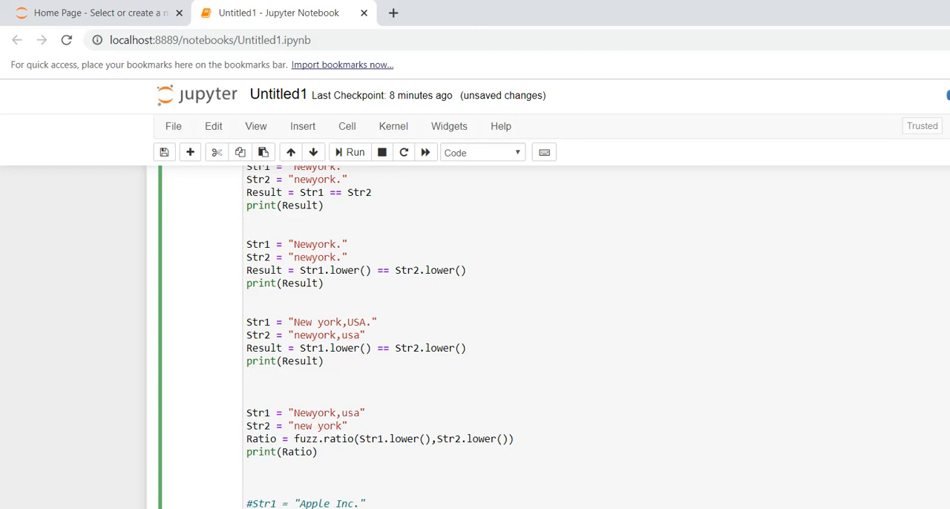
pyautogui.write(',USA')
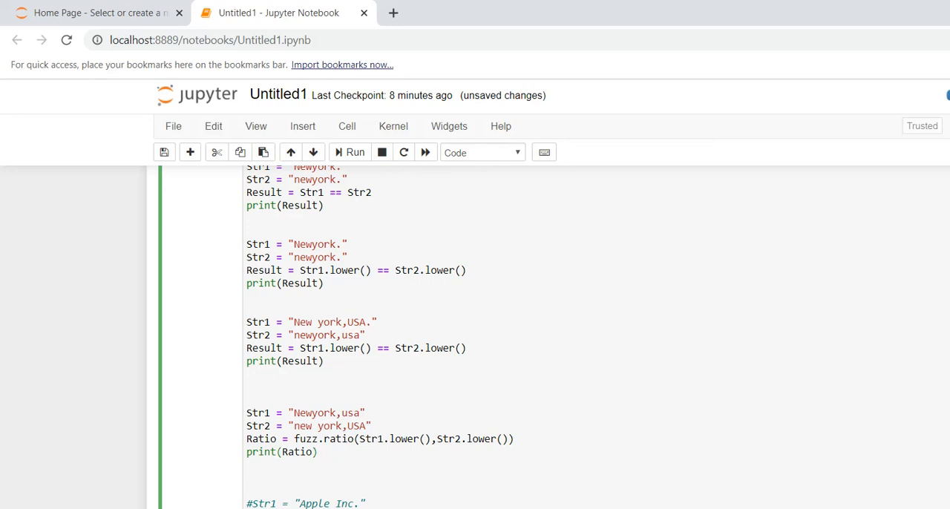
pyautogui.doubleClick(261, 439)
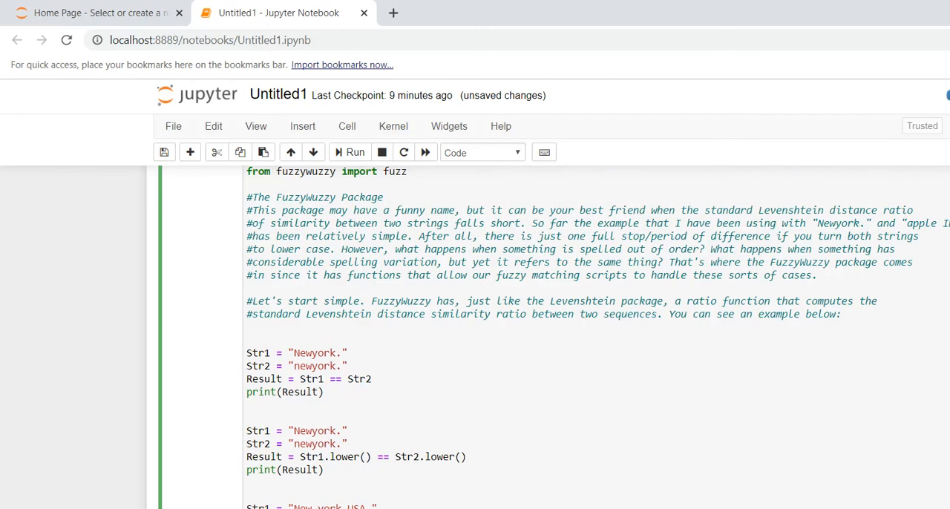
# Run the cell to see the fuzz.ratio score for the edited strings
pyautogui.click(252, 403)
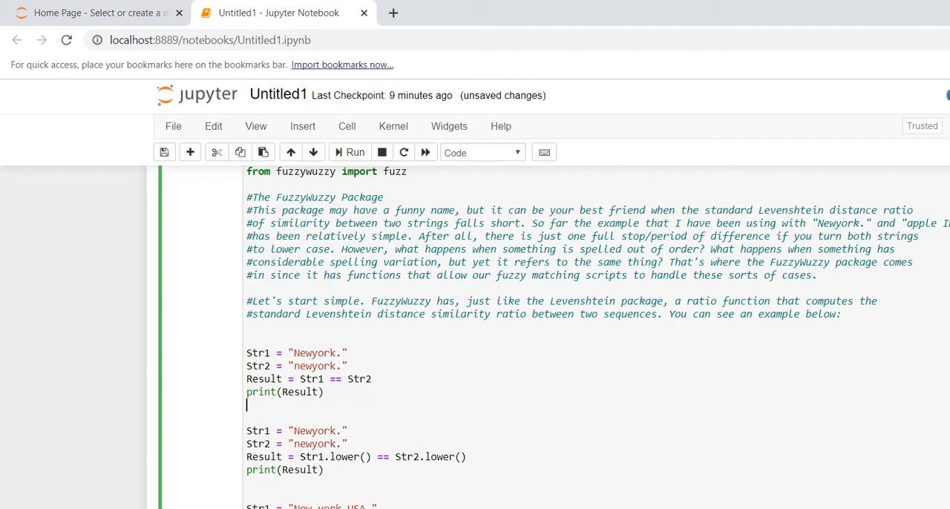
pyautogui.scroll(-3)
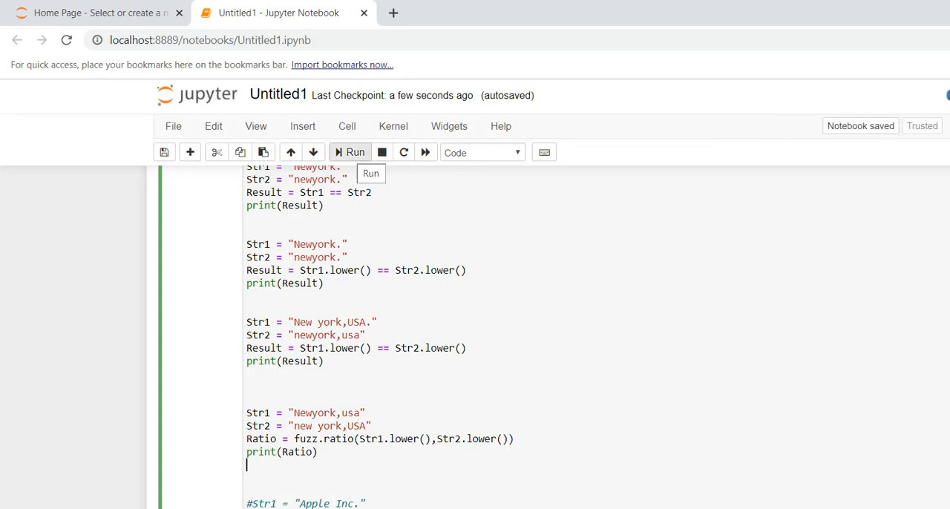
pyautogui.scroll(-3)
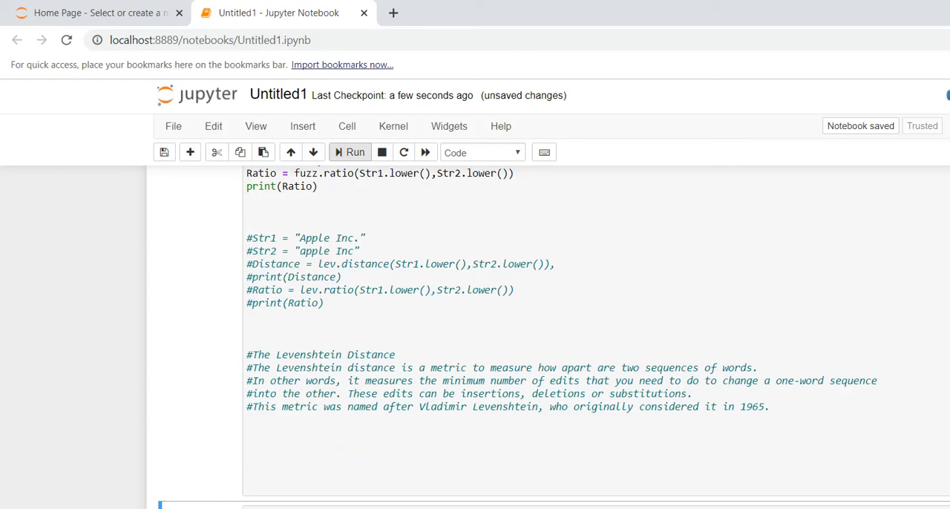
pyautogui.click(351, 151)
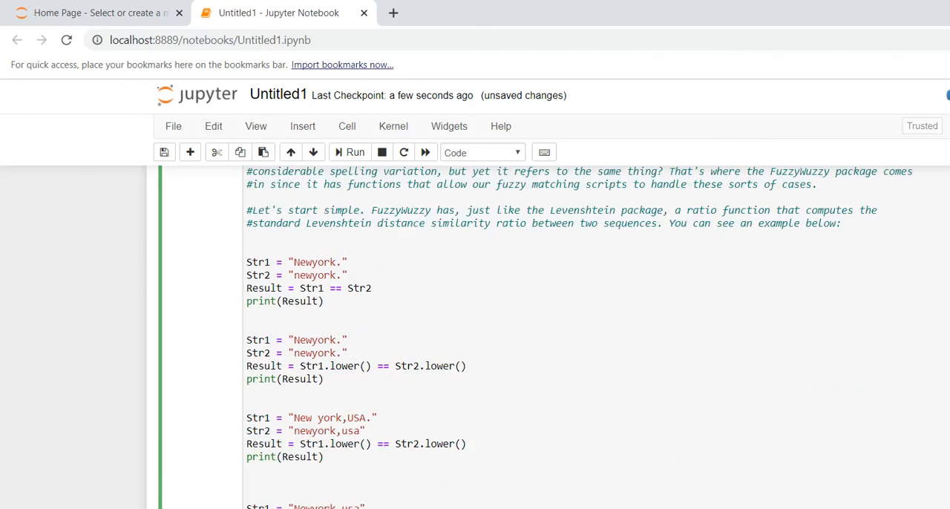
pyautogui.click(246, 238)
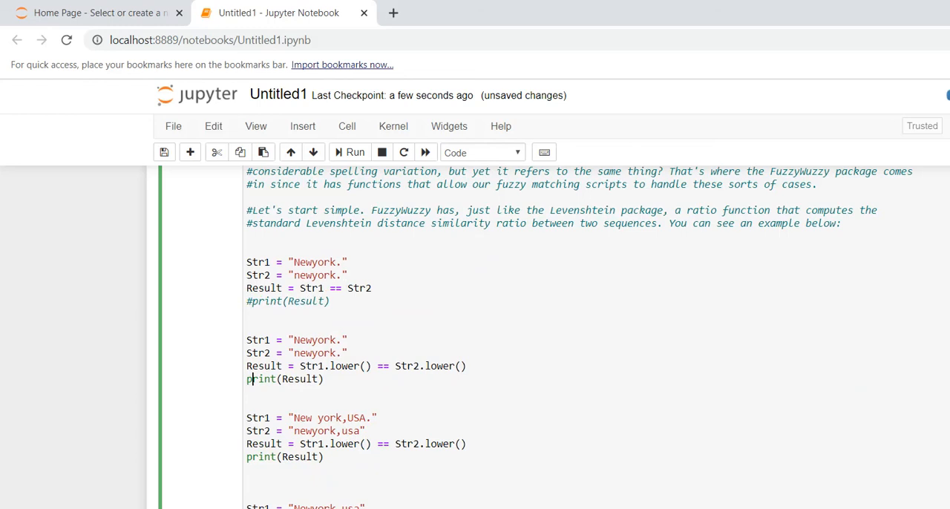
# Comment out an earlier print(Result) and start the first address with "10"
pyautogui.write('#')
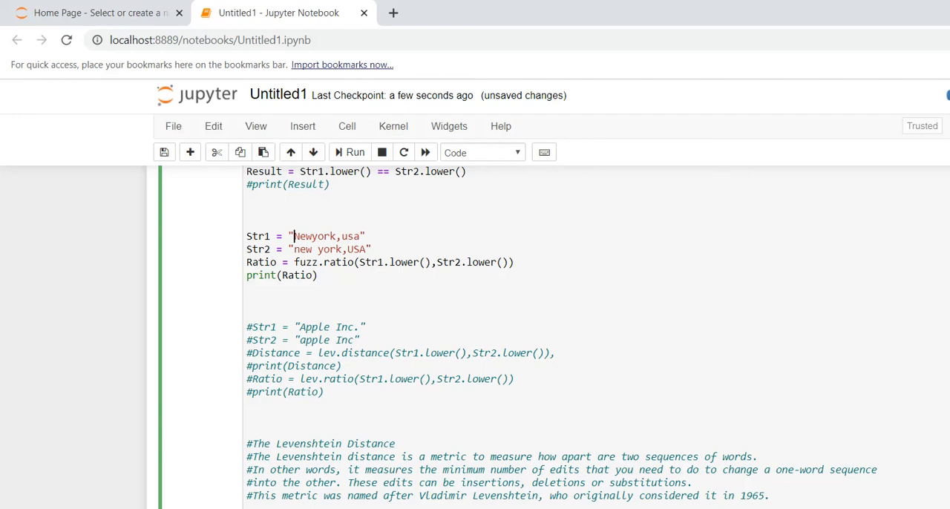
pyautogui.write('102,f')
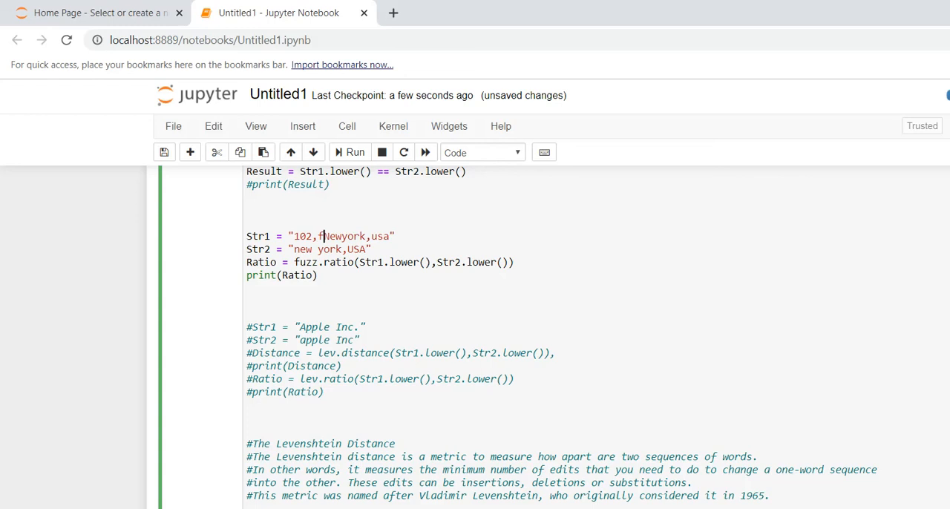
# Complete Str1 as "102,floor 4th,ralinton road,Newyork,usa" and start Str2 with "107"
pyautogui.write('loor 4th,')
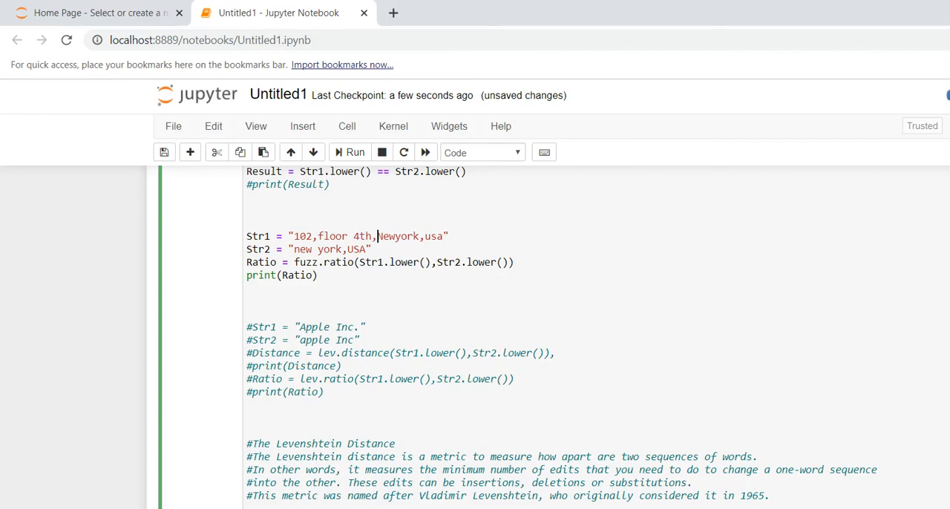
pyautogui.write('ralinton road,')
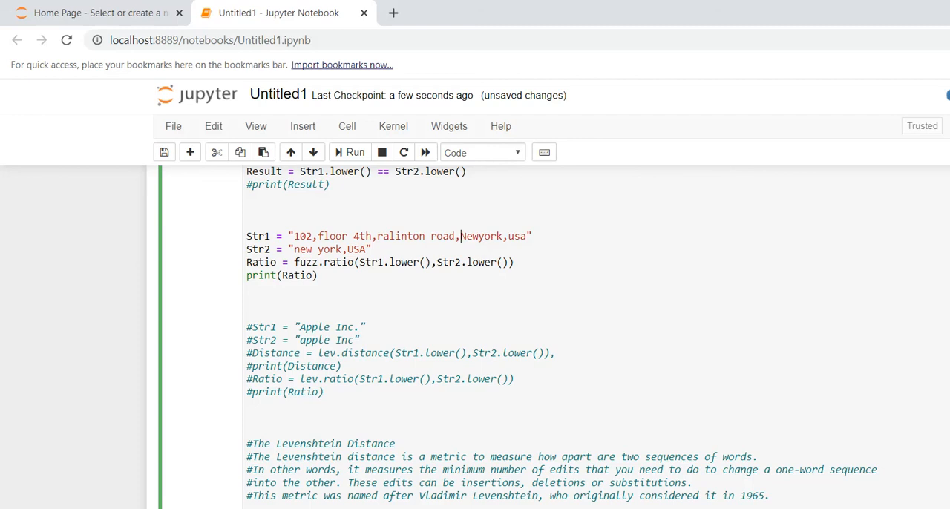
pyautogui.write('1')
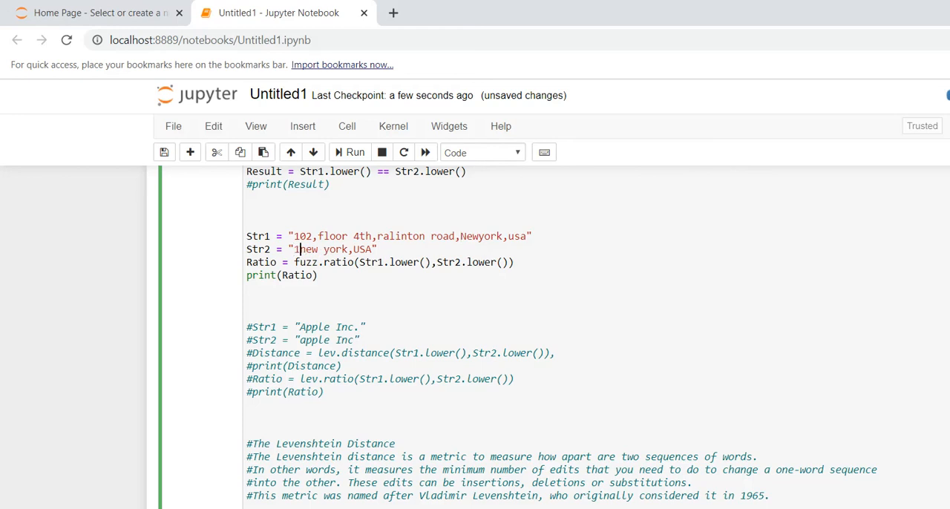
pyautogui.write('07')
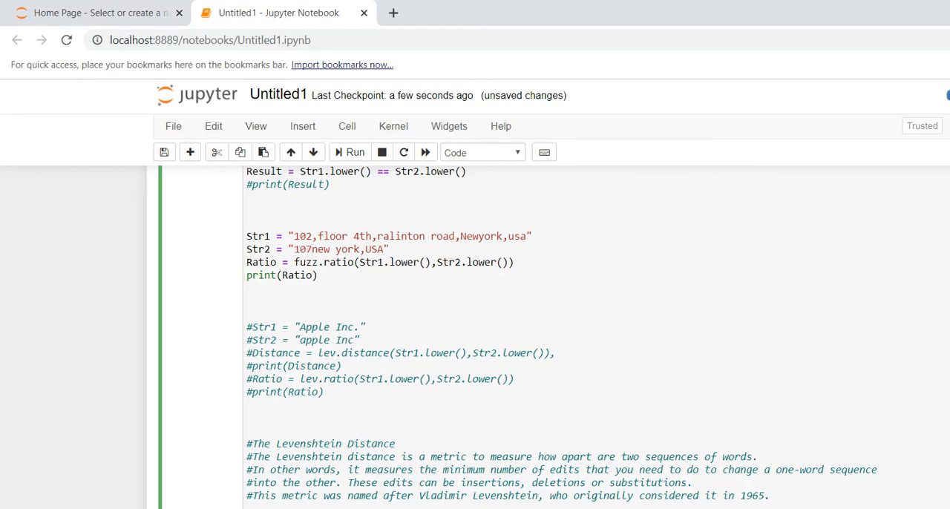
# Finish Str2 as "107,floor 5th new camel road,new york,USA"
pyautogui.write(',floow')
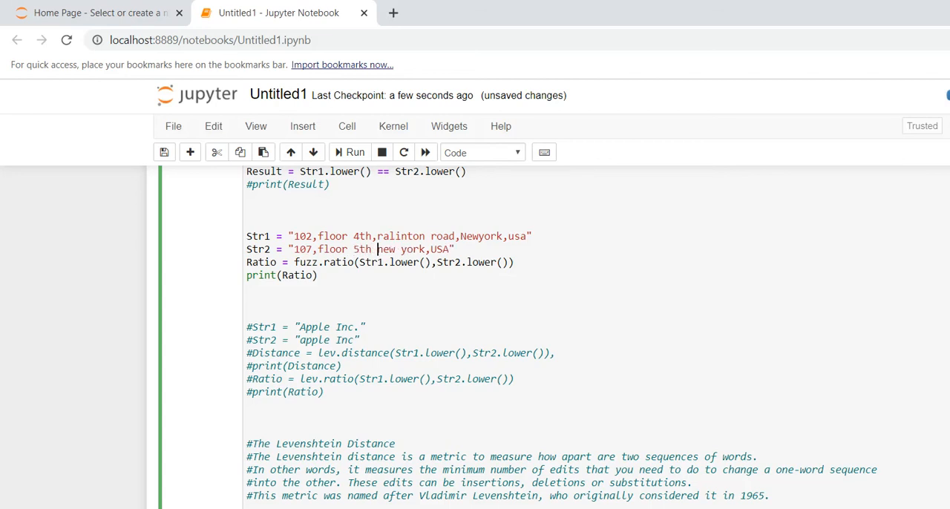
pyautogui.write('new')
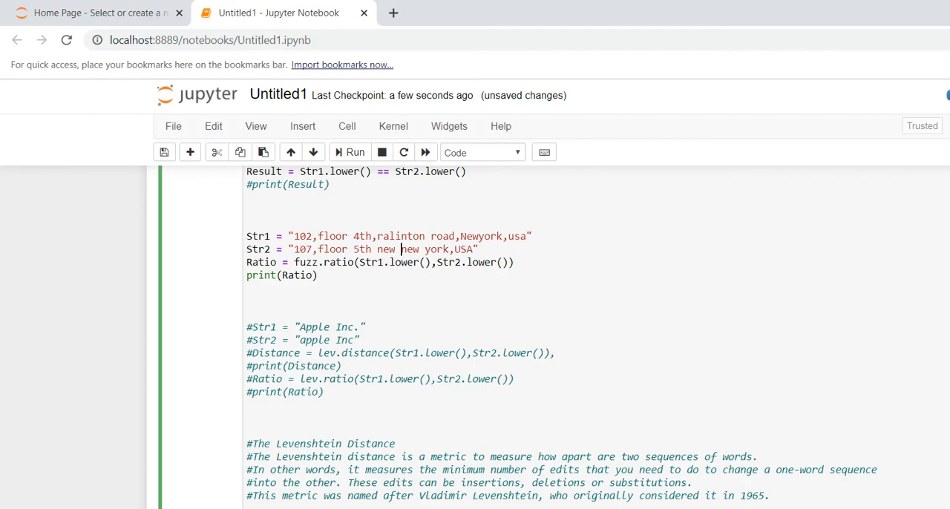
pyautogui.write('camel')
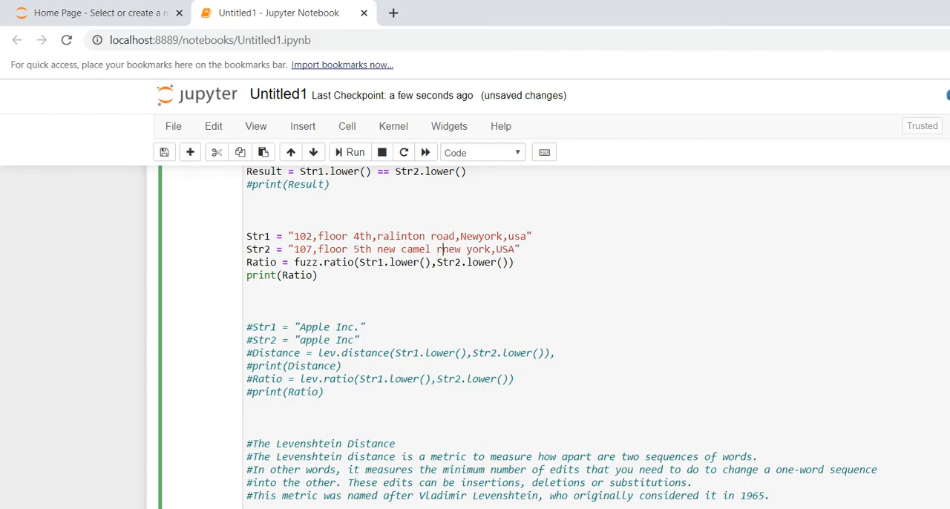
pyautogui.write(',')
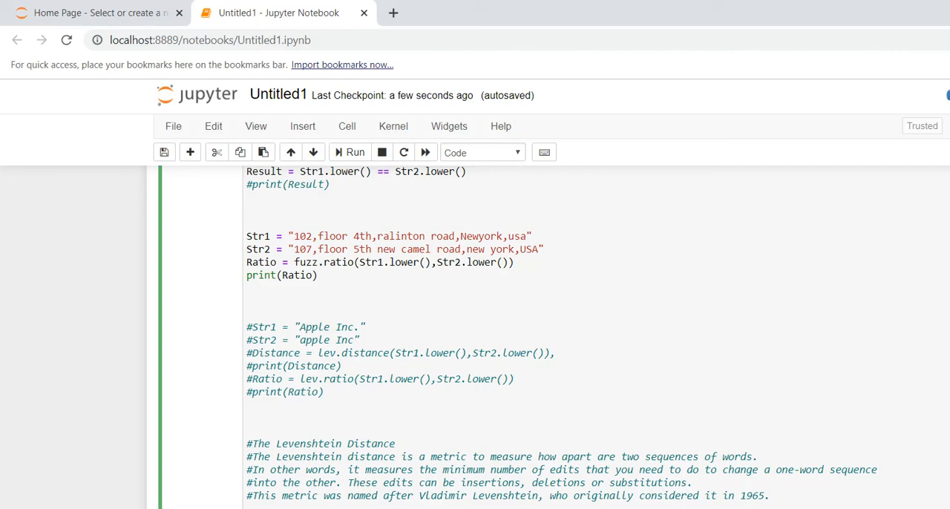
pyautogui.click(247, 302)
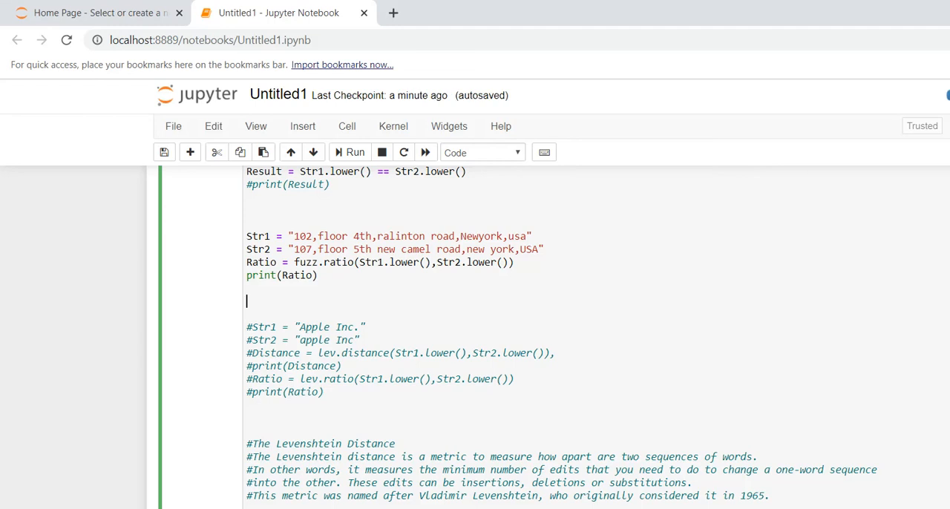
pyautogui.write('import')
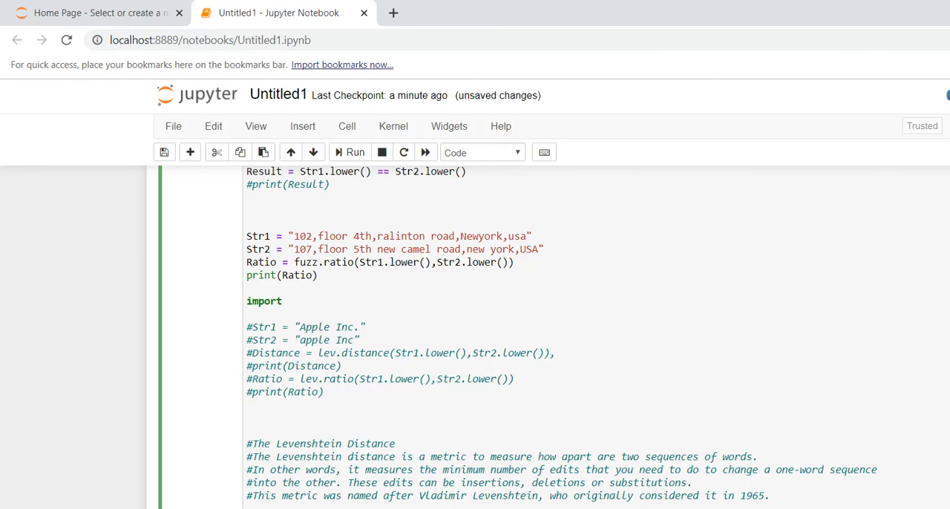
pyautogui.write('Levin')
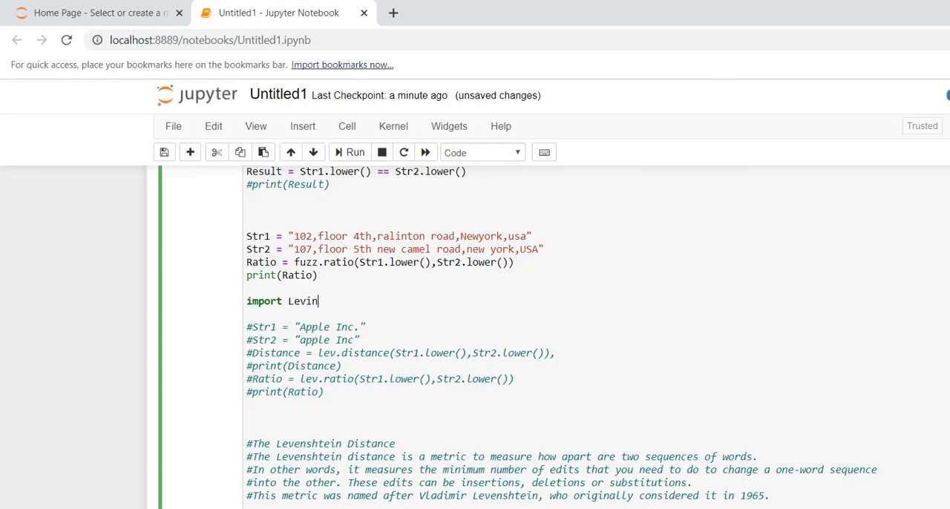
pyautogui.write('shtei')
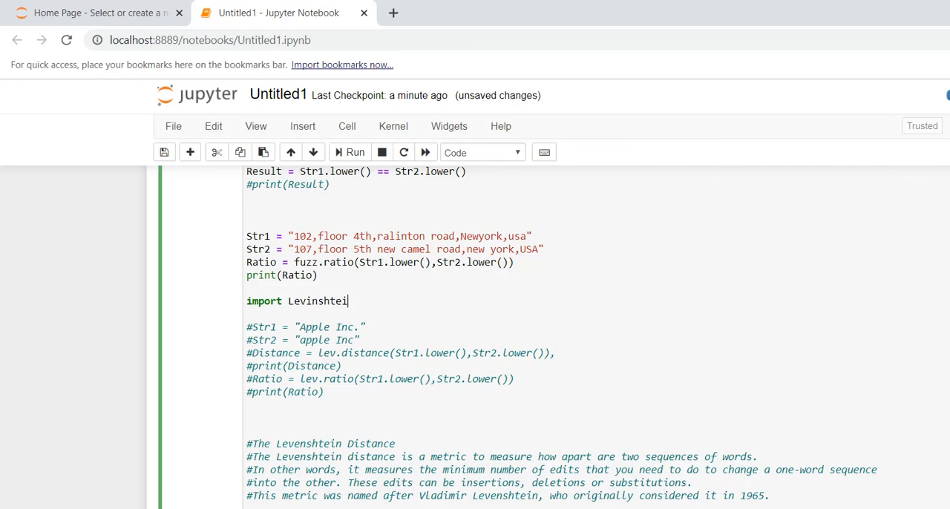
pyautogui.write('n')
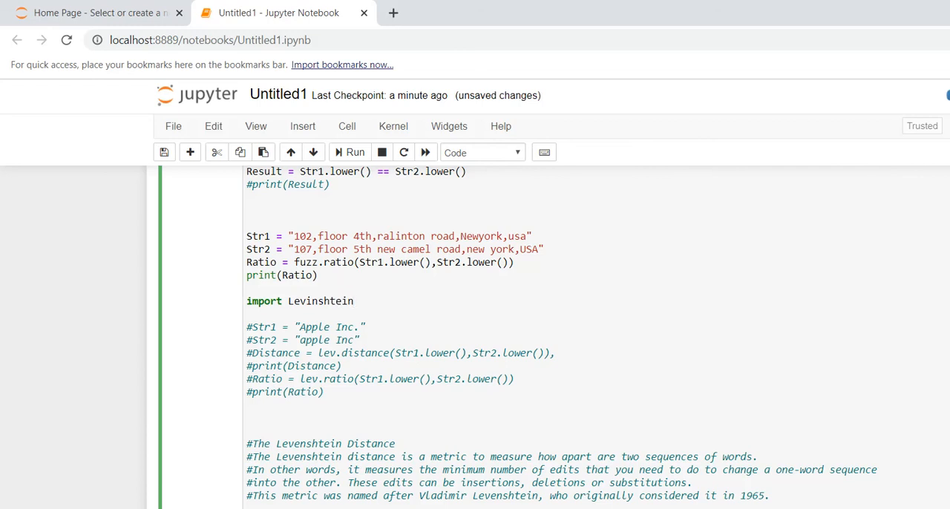
pyautogui.press('BackSpace')
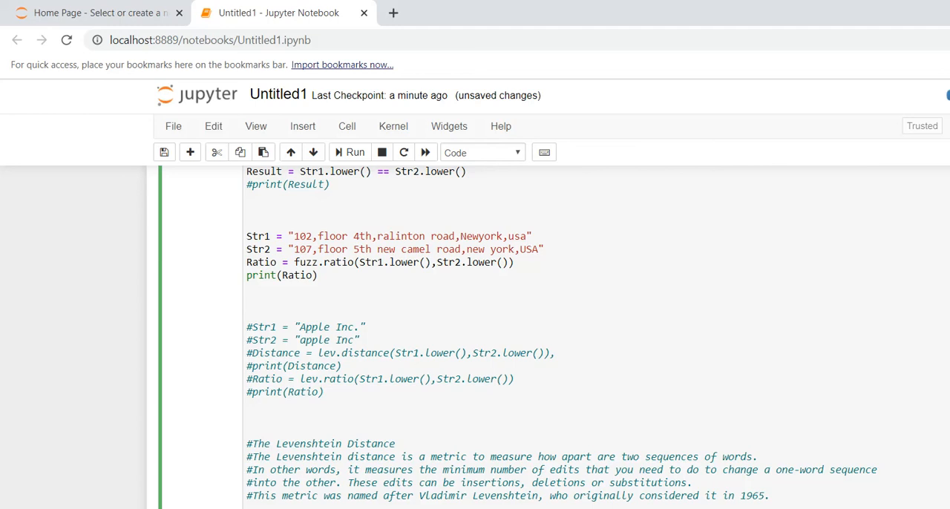
pyautogui.click(371, 353)
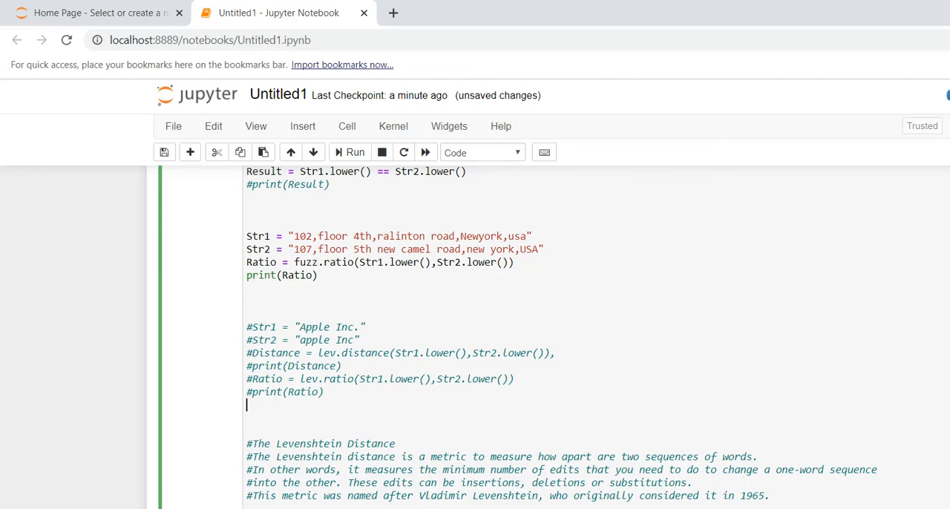
pyautogui.write('0.')
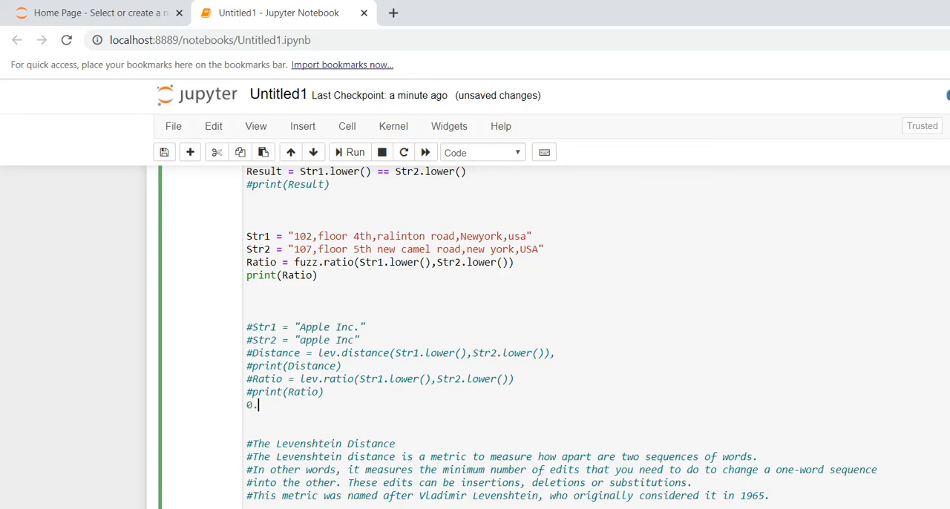
pyautogui.write('94')
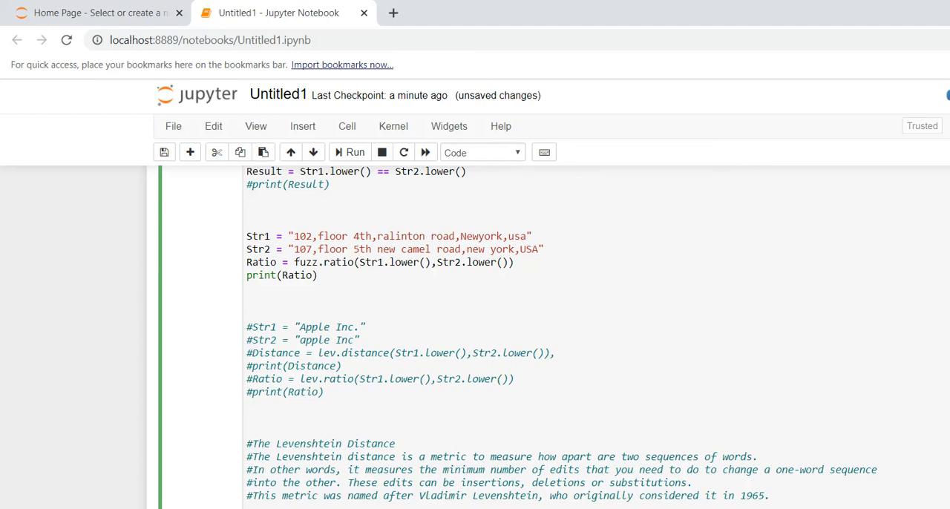
pyautogui.click(247, 301)
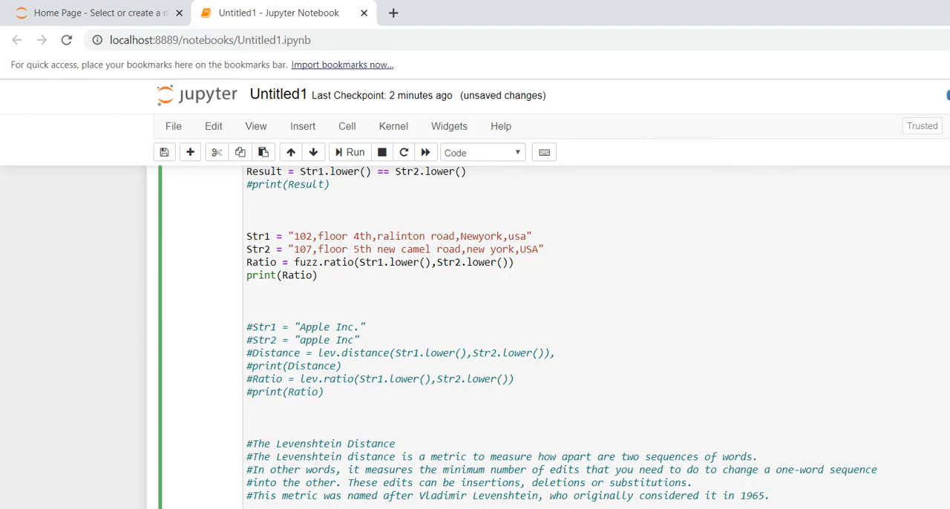
pyautogui.click(247, 302)
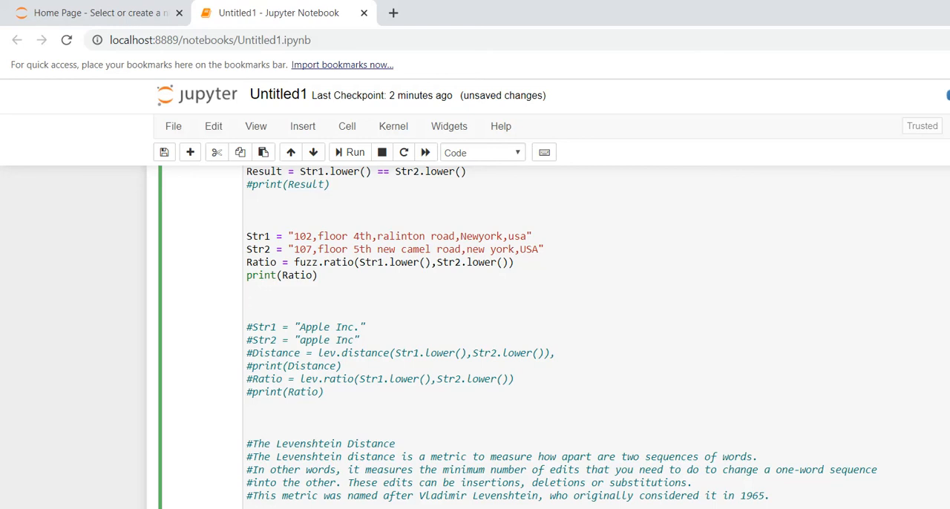
pyautogui.click(247, 302)
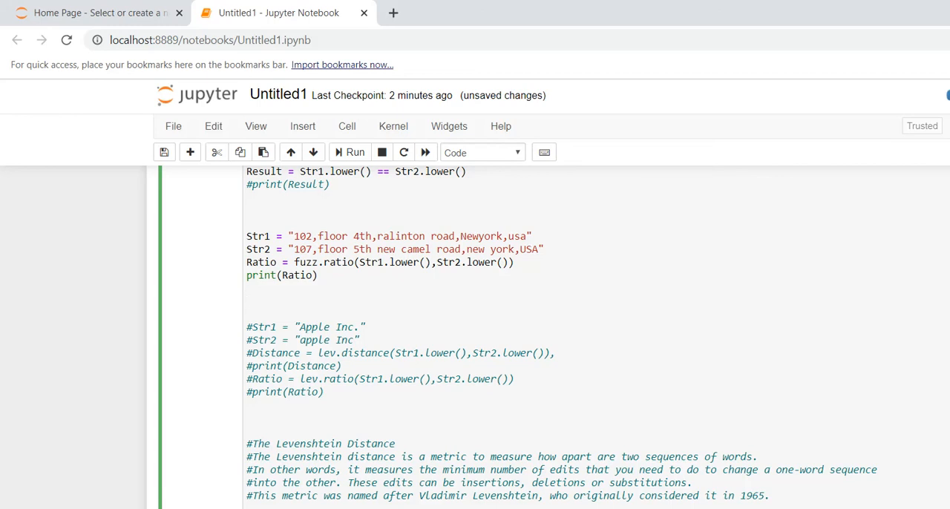
pyautogui.click(247, 302)
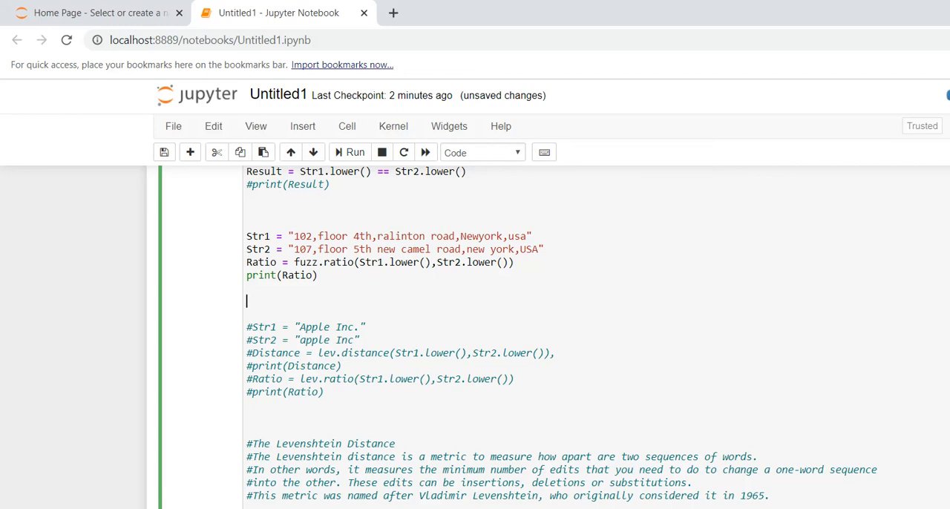